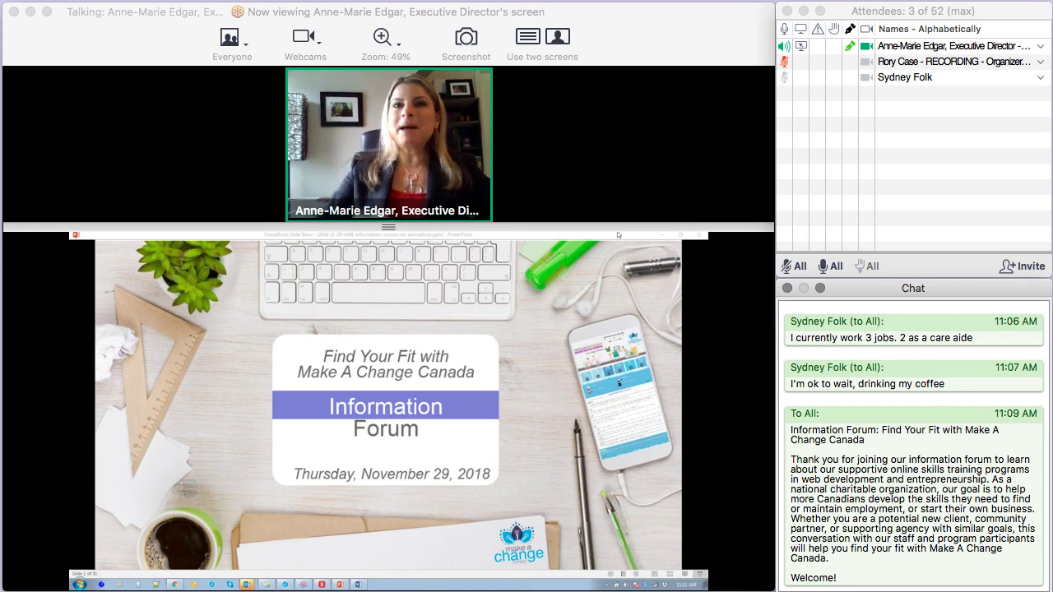
mouse_move(685, 494)
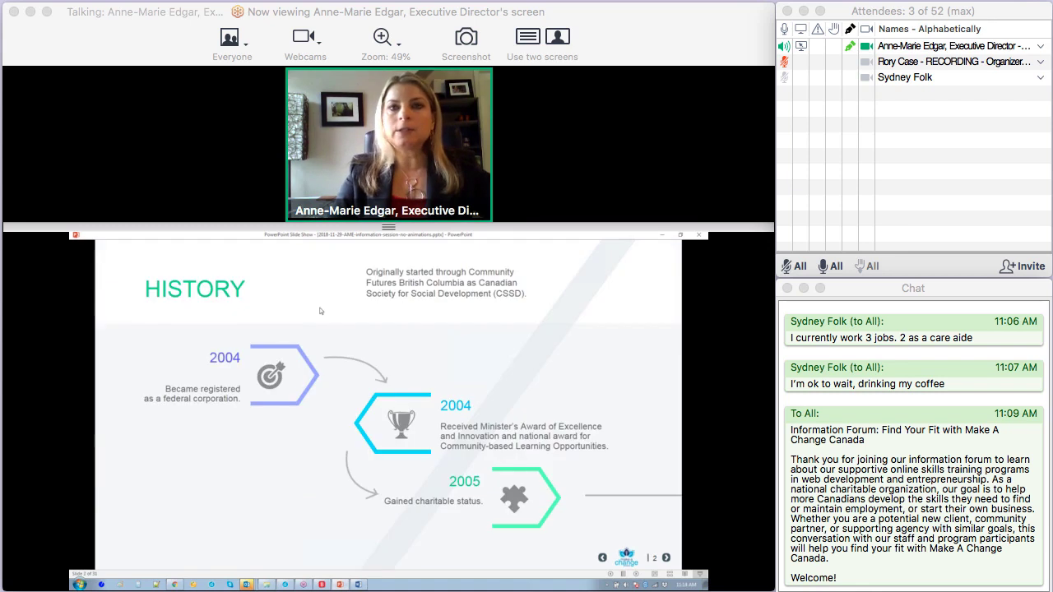
mouse_move(358, 329)
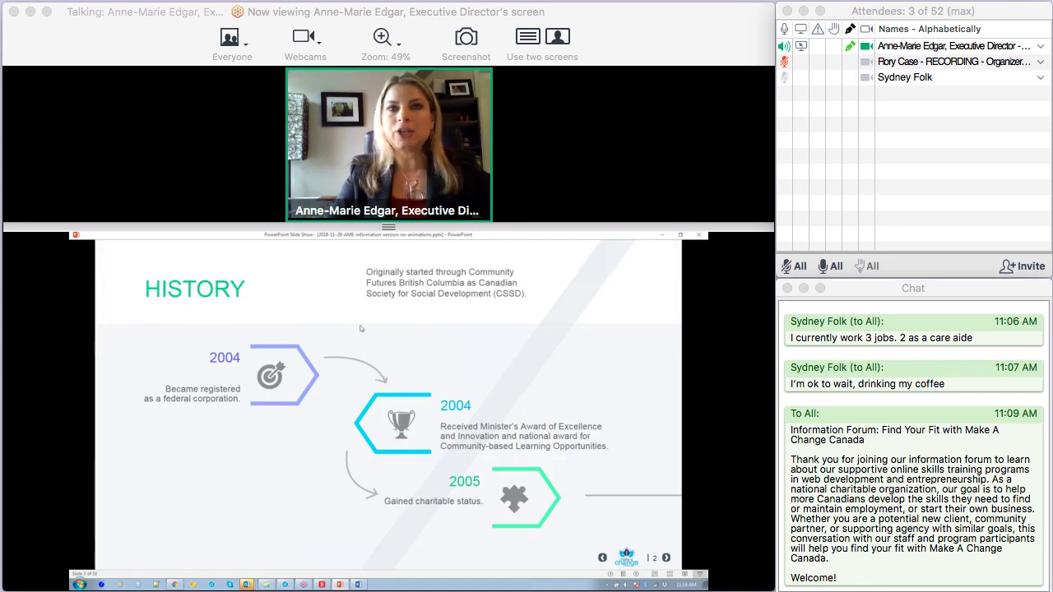
mouse_move(395, 358)
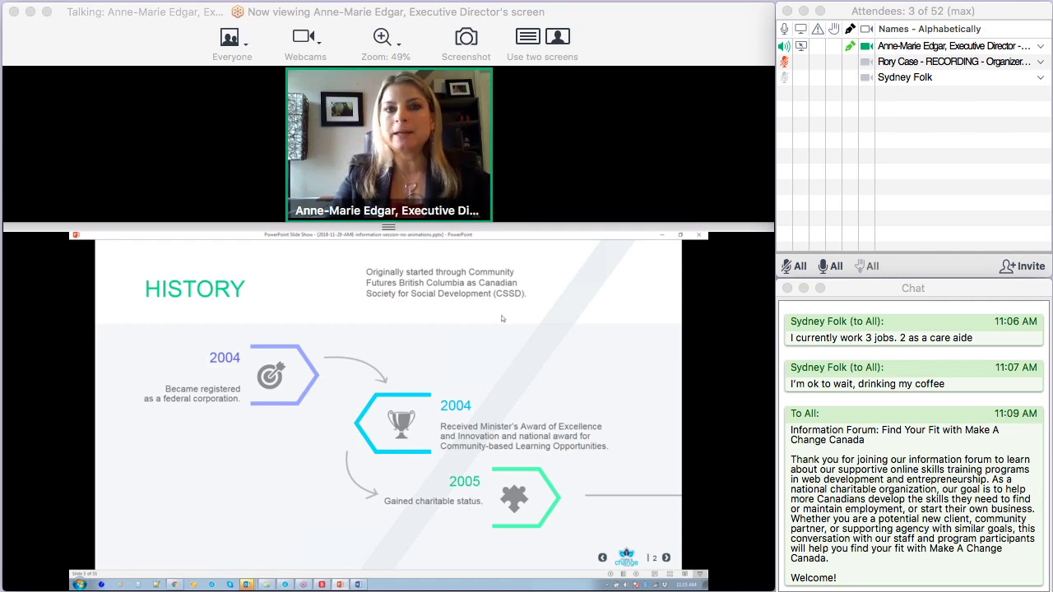
mouse_move(602, 391)
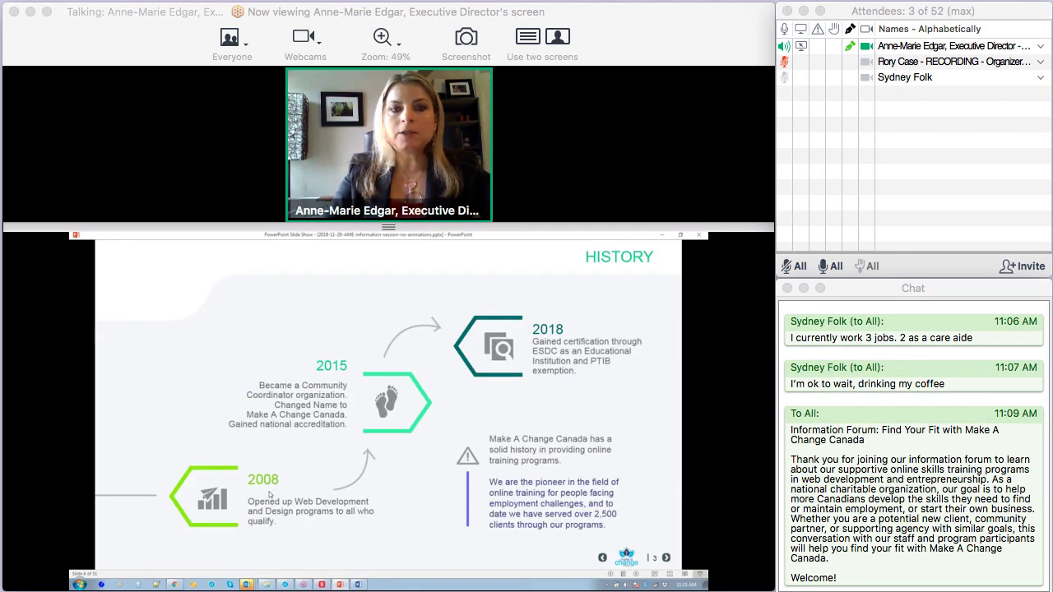
mouse_move(301, 519)
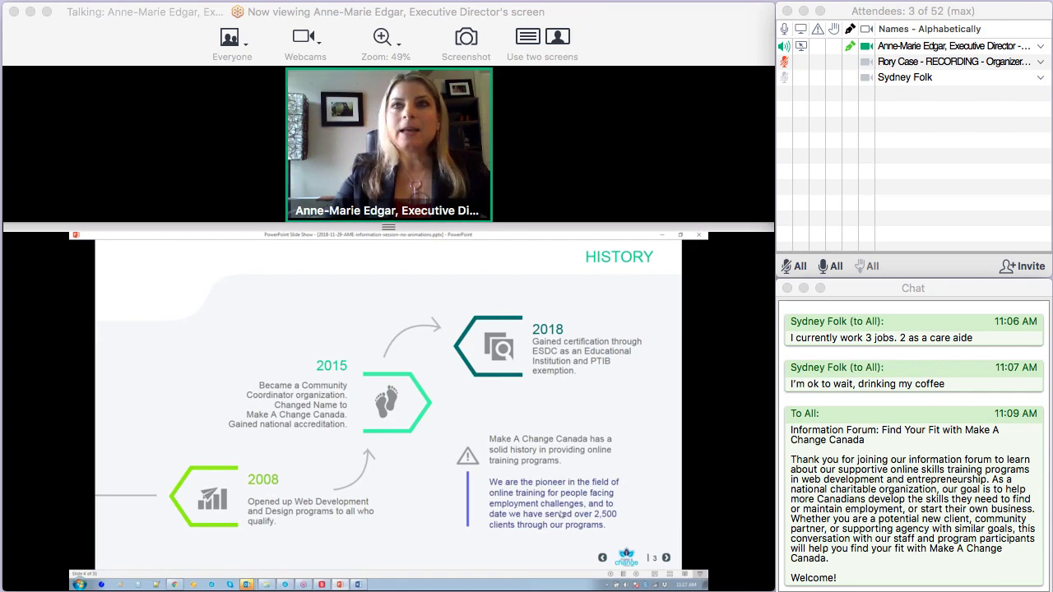
click(665, 556)
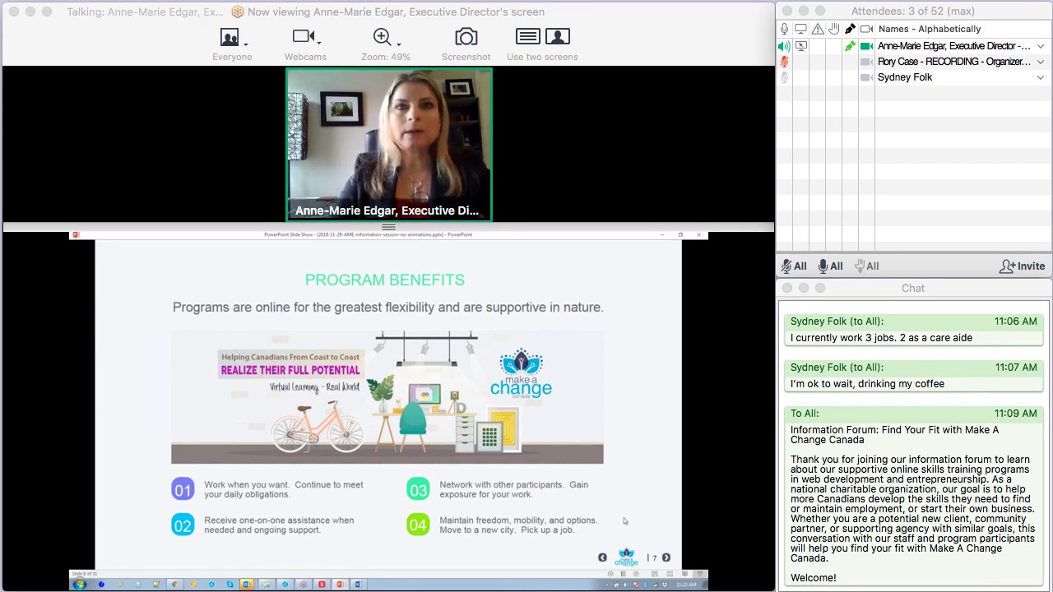
click(666, 558)
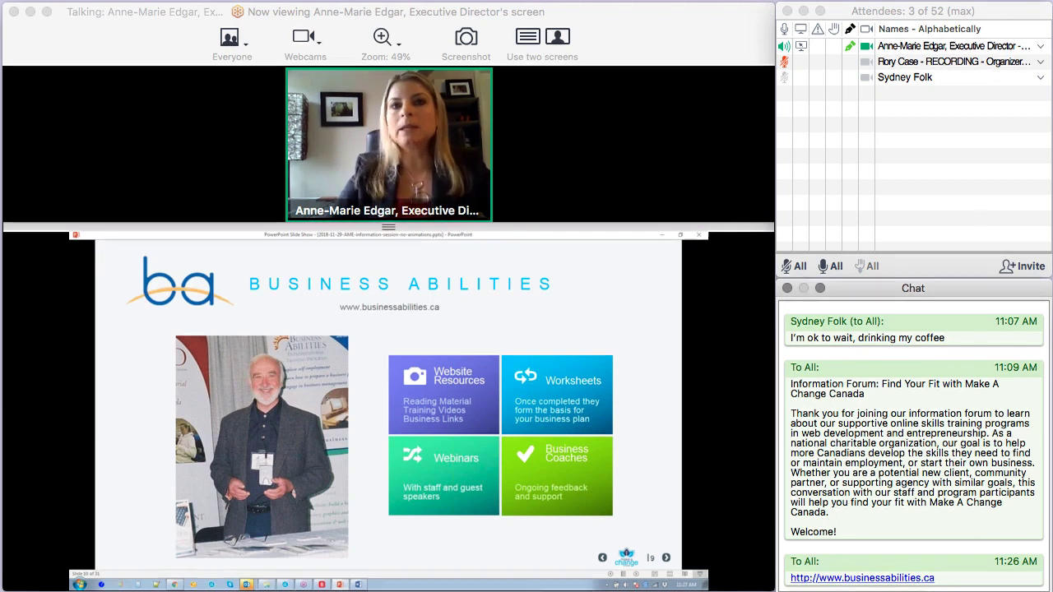
mouse_move(662, 432)
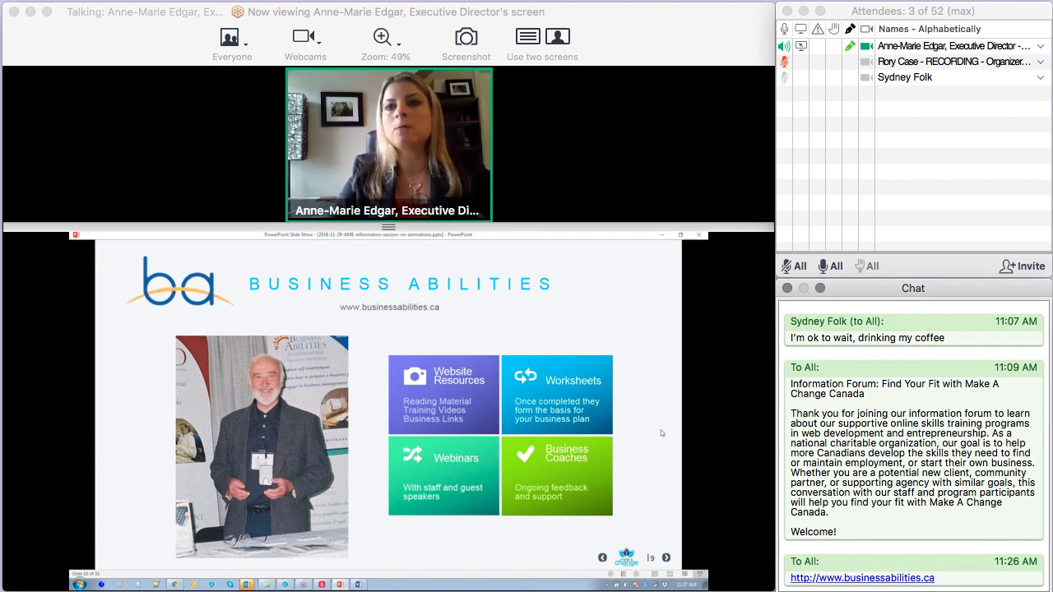
mouse_move(550, 462)
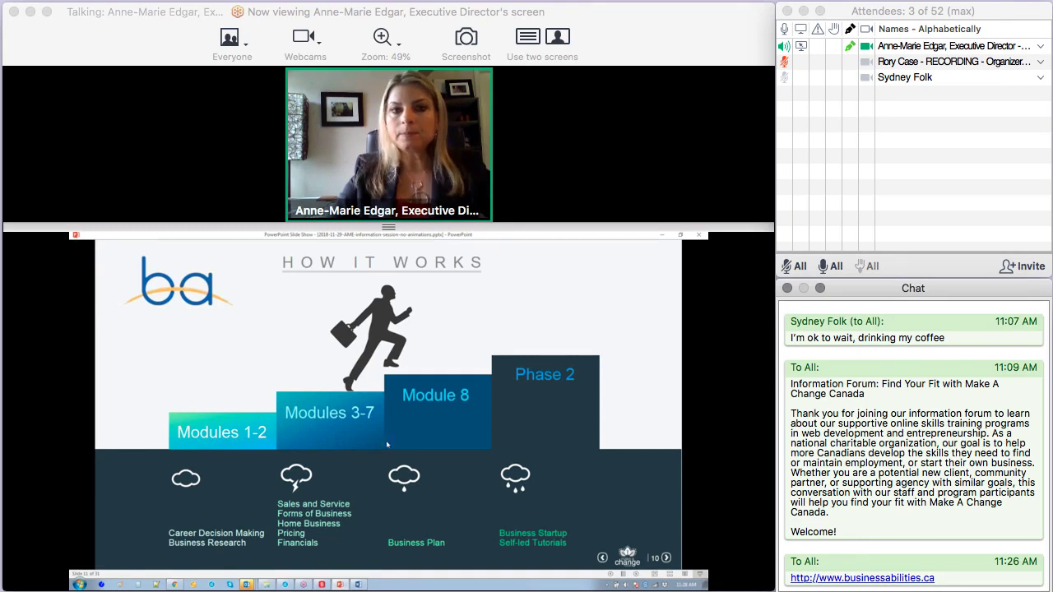
mouse_move(595, 486)
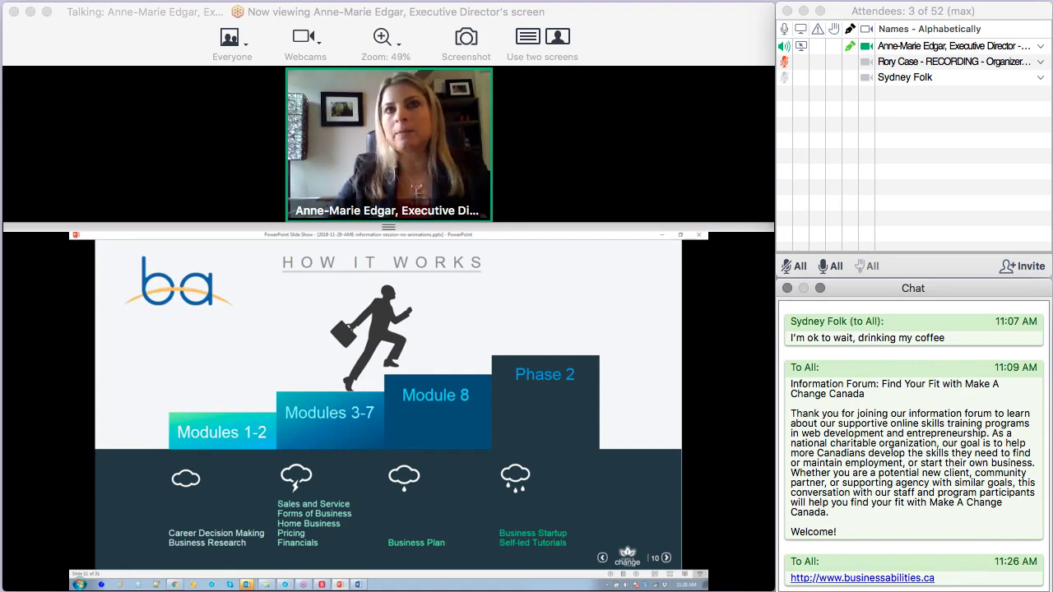
mouse_move(616, 497)
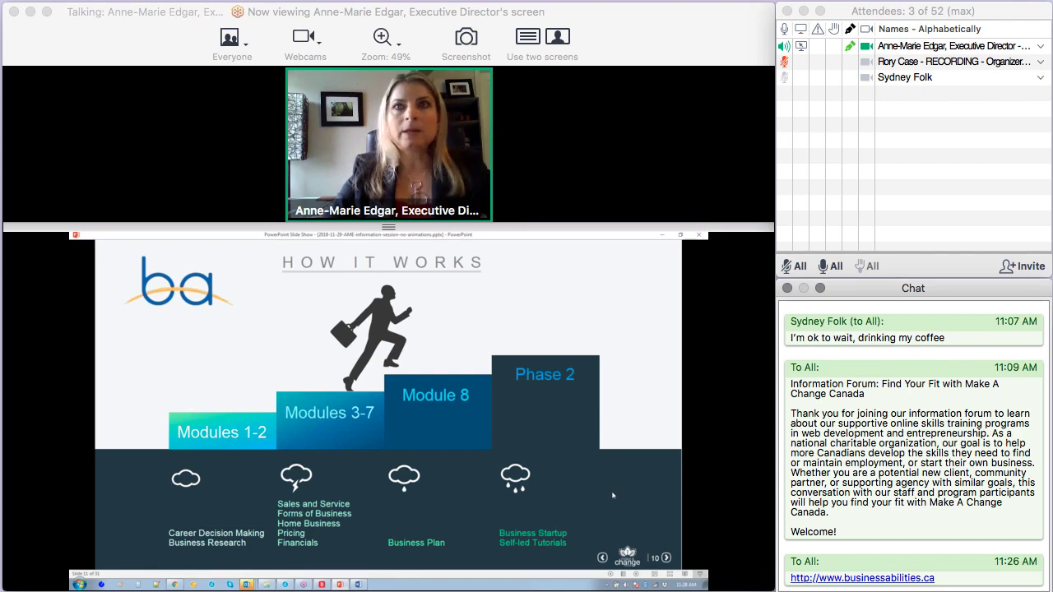
click(666, 557)
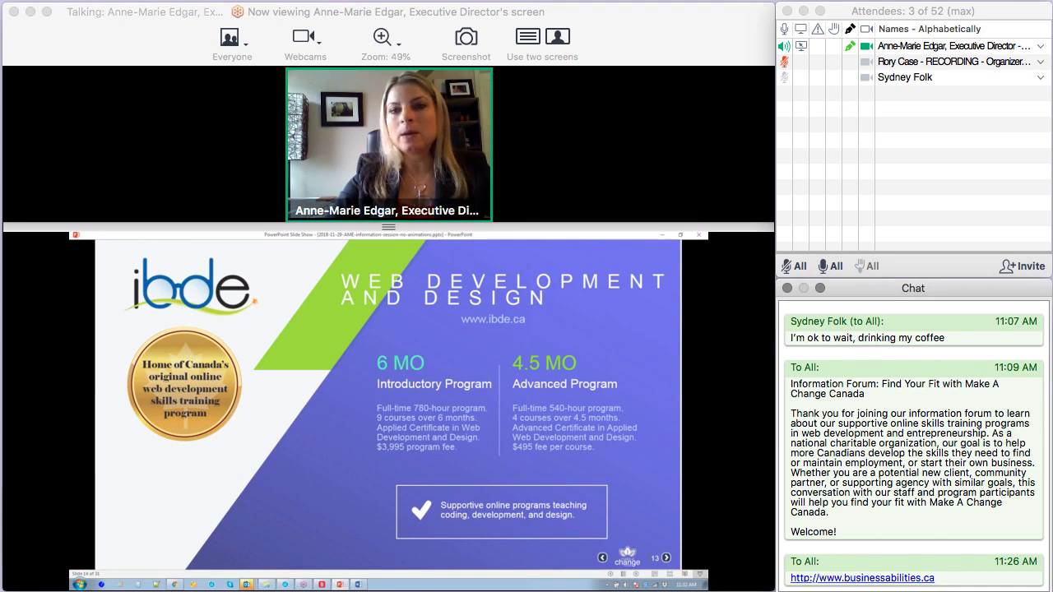
scroll(down, 3)
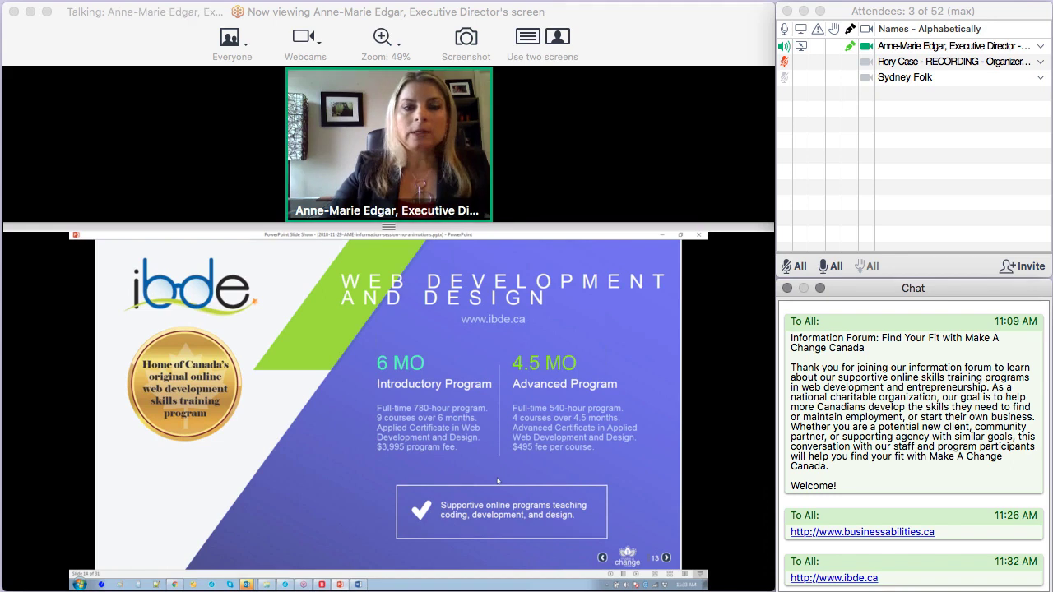
Keep the viewer focused on the shared deck through the COURSES slide listing Introductory and Advanced Program courses.
click(666, 558)
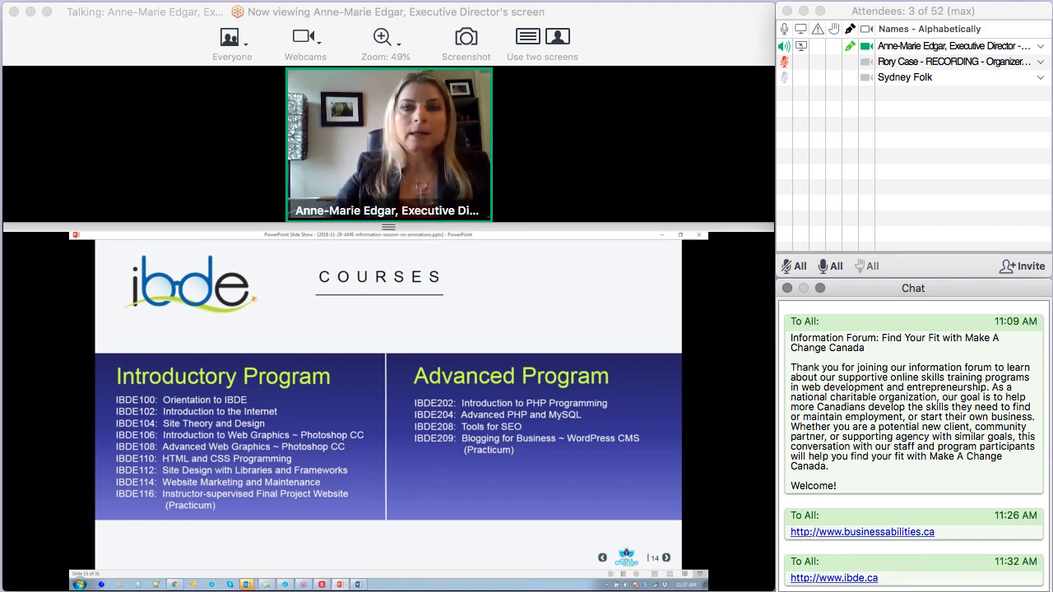
click(666, 556)
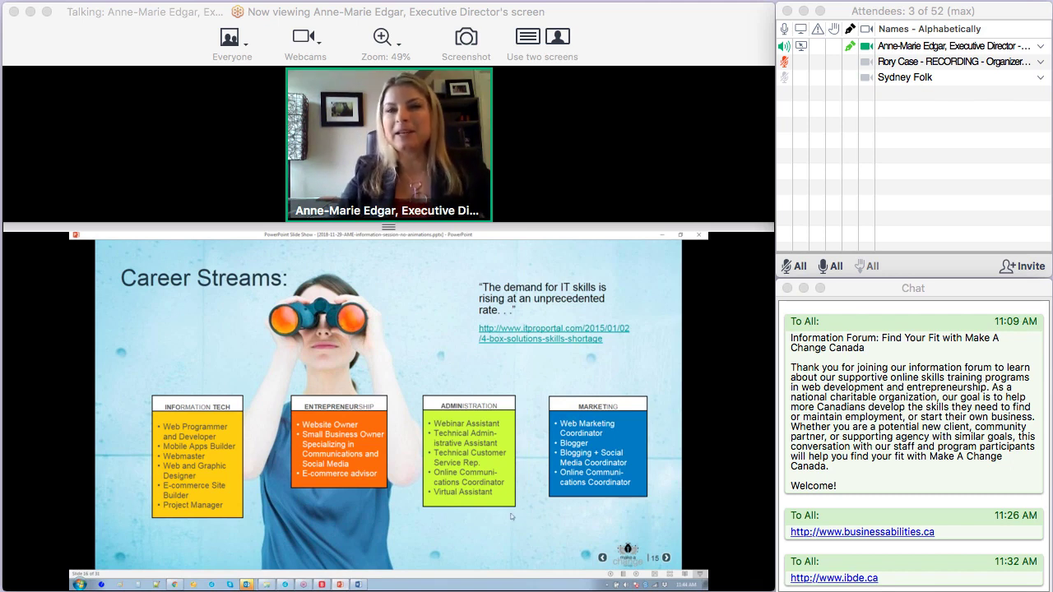
mouse_move(539, 546)
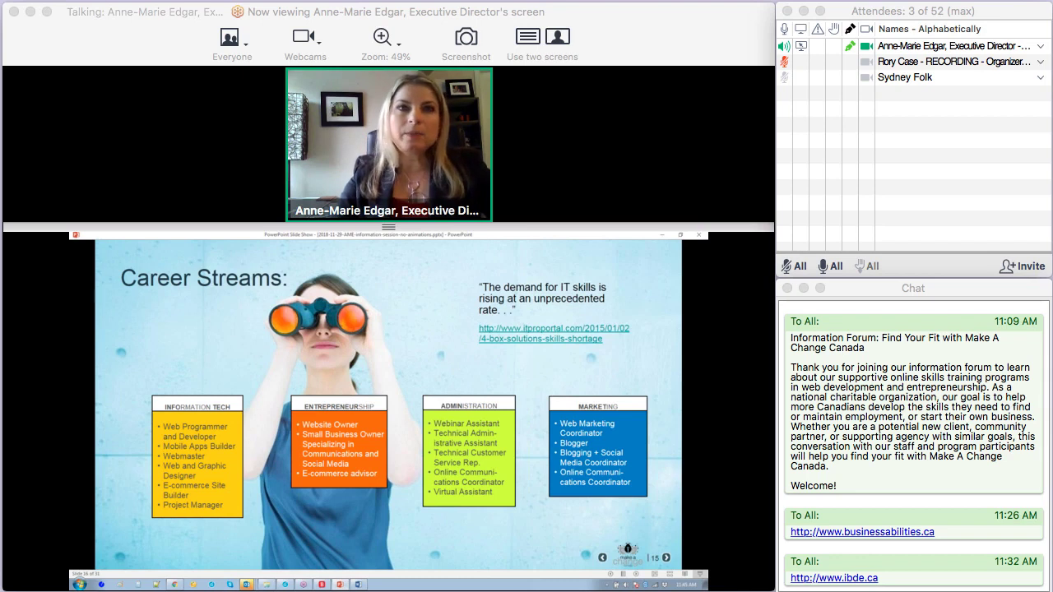
Keep the viewer focused while the Career Streams slide with IT, entrepreneurship, administration and marketing jobs is shown.
click(666, 558)
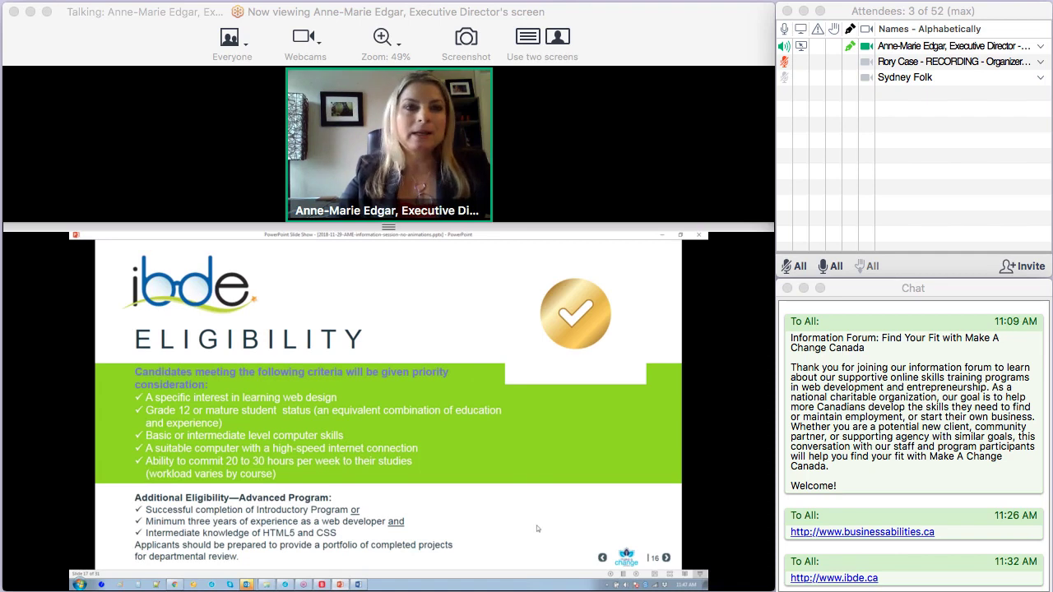
Keep the viewer focused while the ibde Eligibility slide with candidate criteria is shown.
click(666, 557)
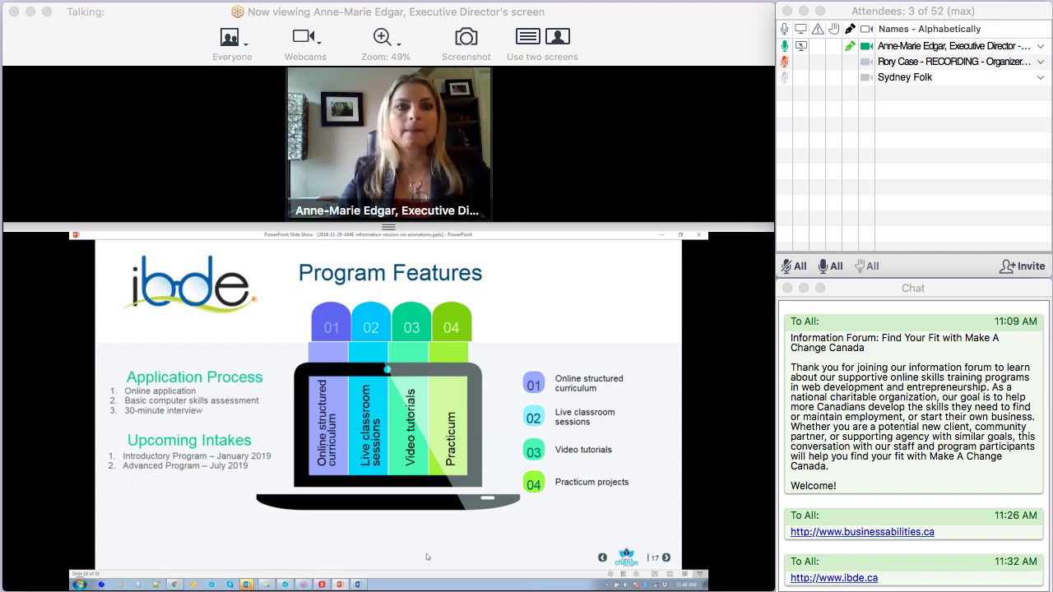
Keep the viewer focused while the Program Features slide with application process and intakes is shown.
click(666, 556)
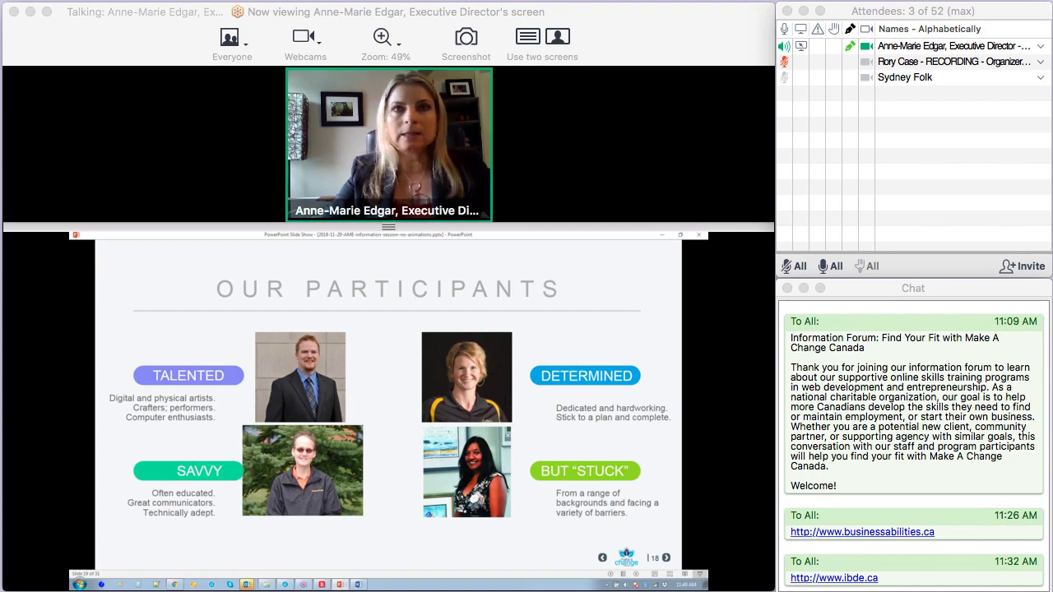
Keep the viewer focused while the Our Participants slide is shown.
click(664, 556)
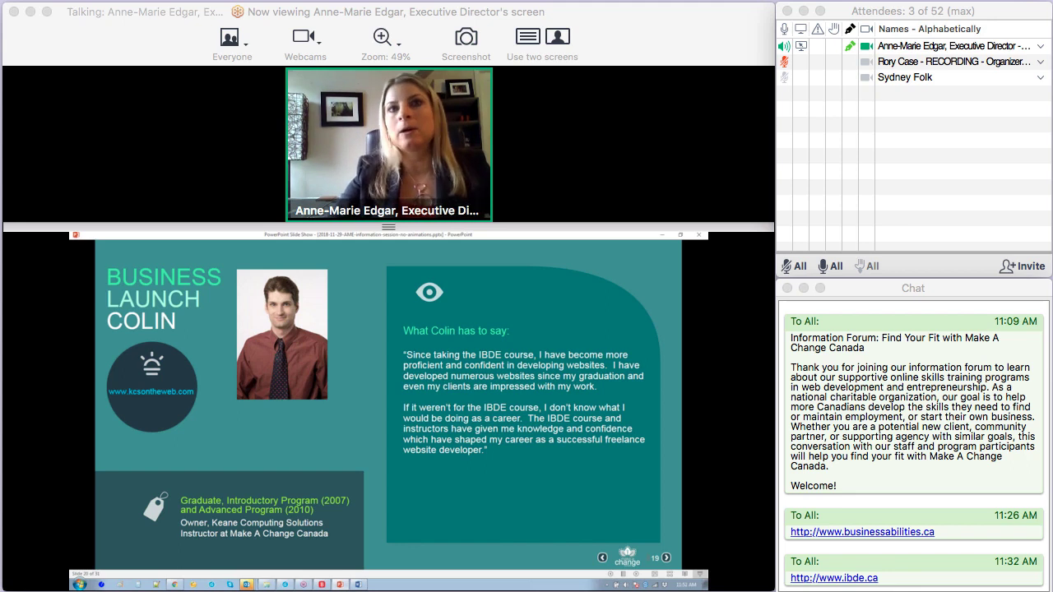
mouse_move(543, 484)
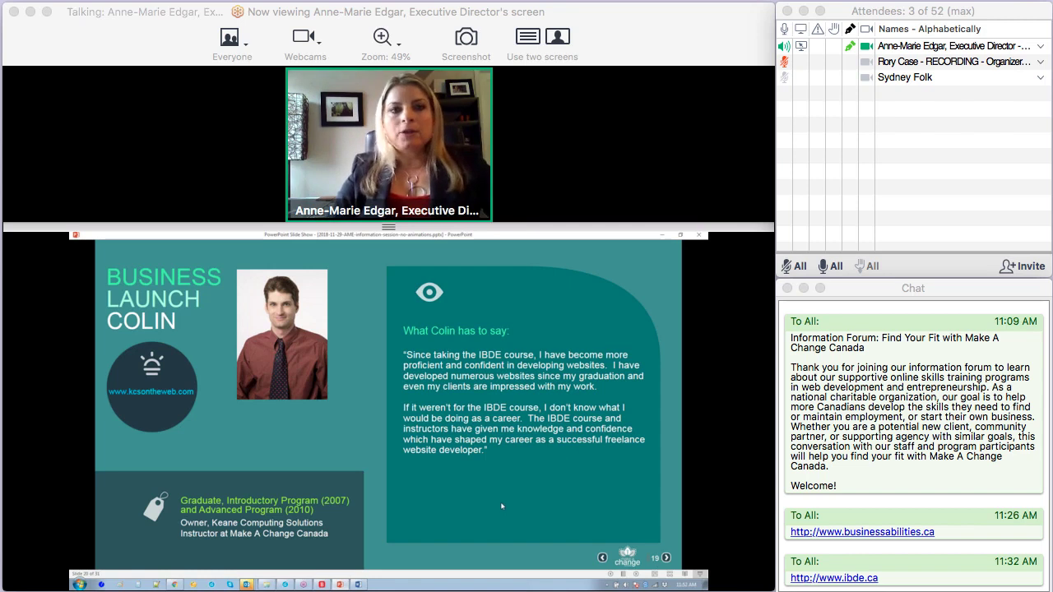
Keep the viewer focused on the Career Journey slide with Cameron's job-landing testimonial.
click(666, 558)
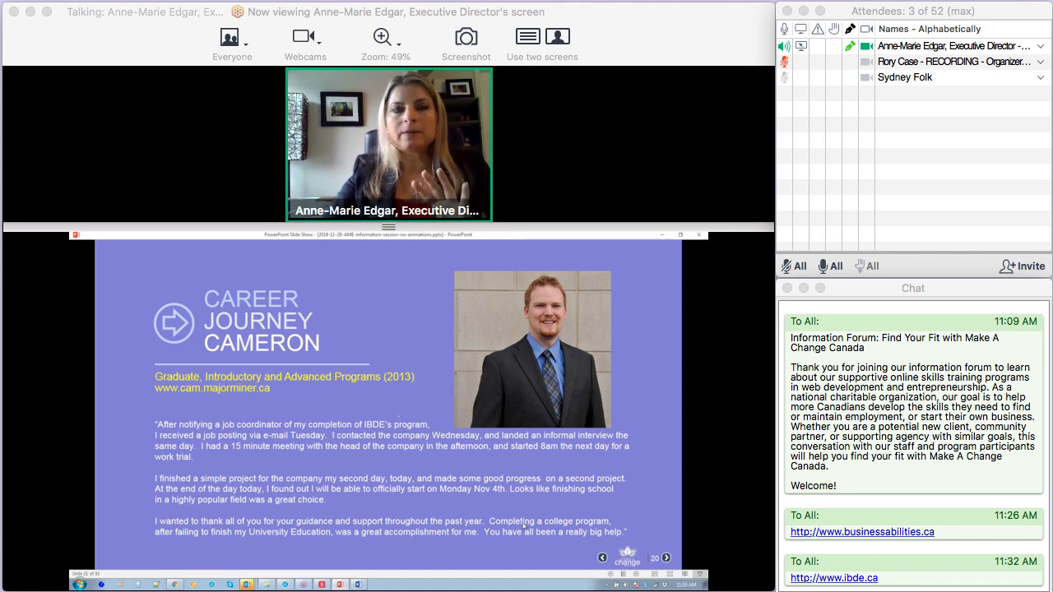
click(664, 557)
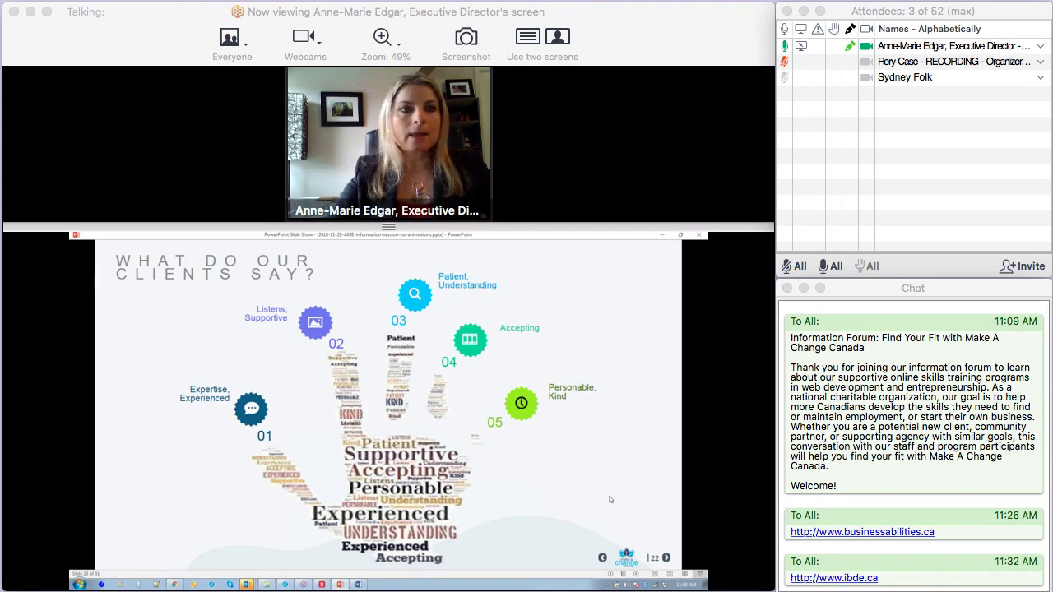
click(665, 556)
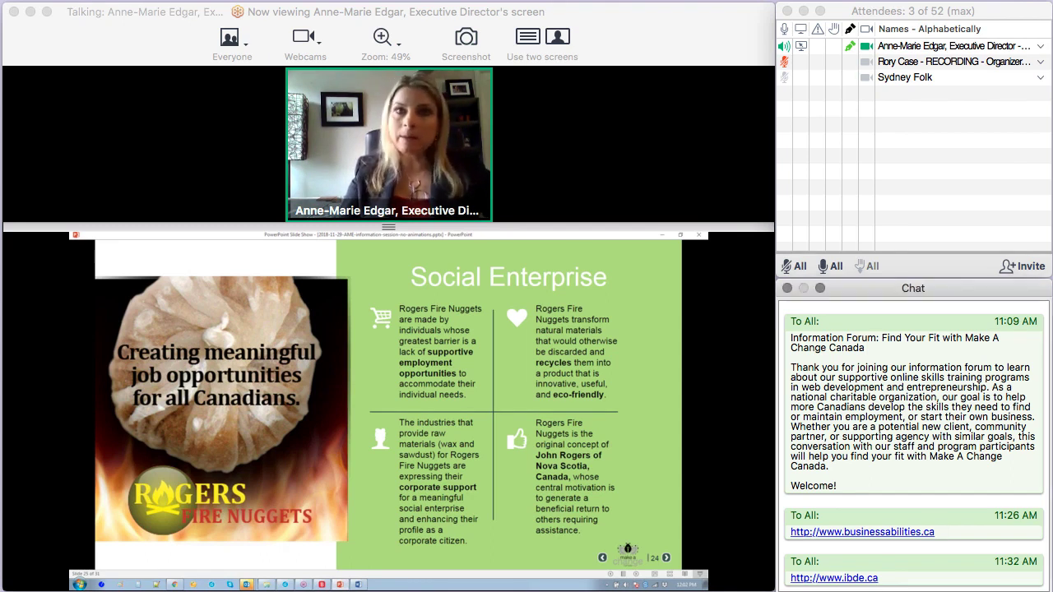
Scroll the Chat panel down to reveal the Make A Change Canada social-enterprise link.
scroll(down, 3)
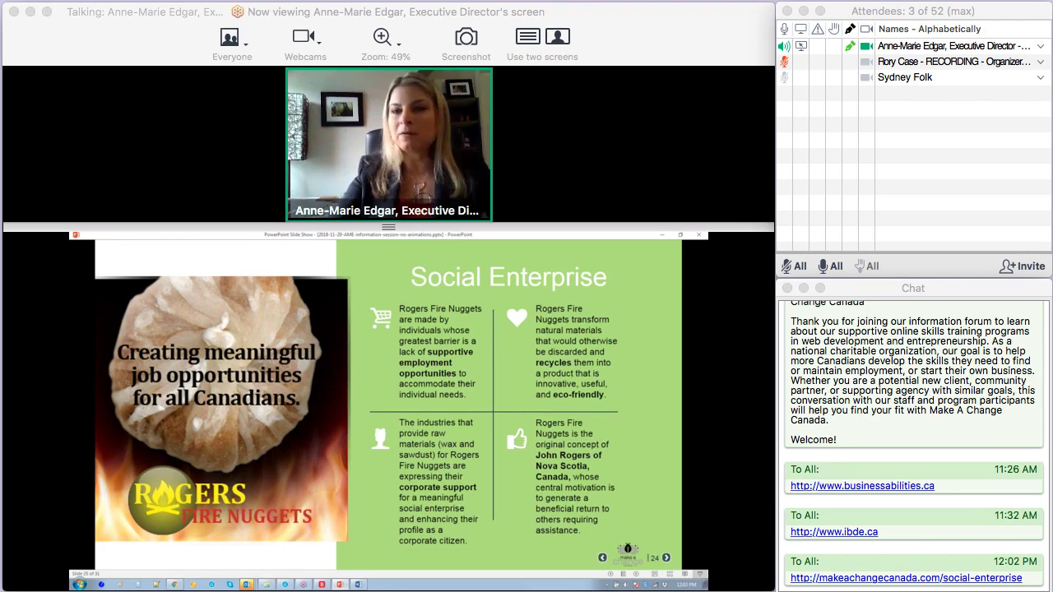
mouse_move(506, 451)
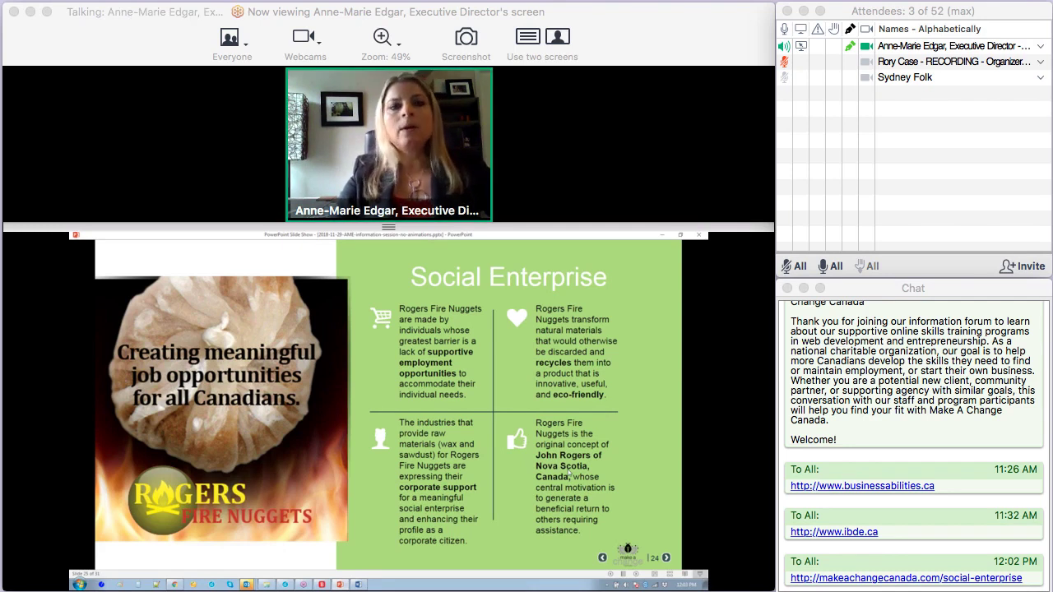
Keep the viewer focused as the 'We are a national charity' slide with four involvement options appears.
click(664, 557)
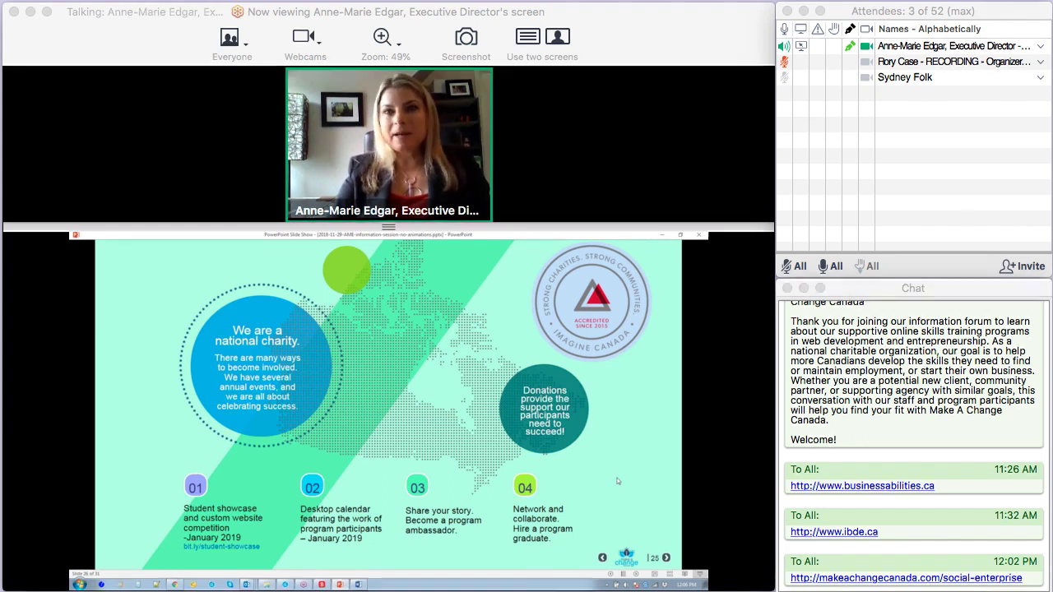
Keep the viewer focused as the Become a Volunteer slide appears and the donate link is posted in Chat.
click(665, 558)
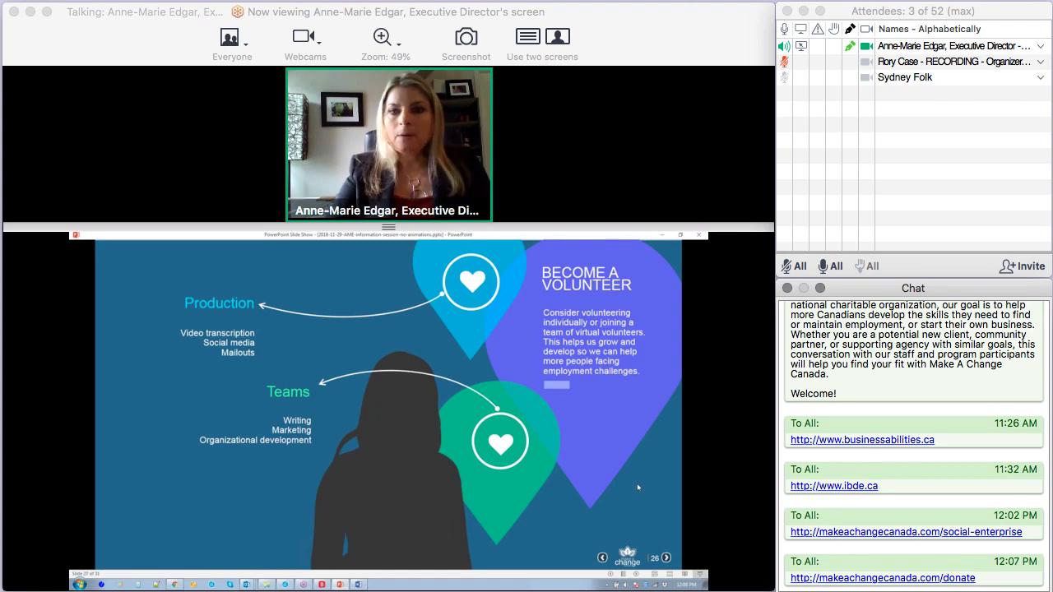
Follow the shared deck past the social media slide to the email-list signup slide.
click(666, 557)
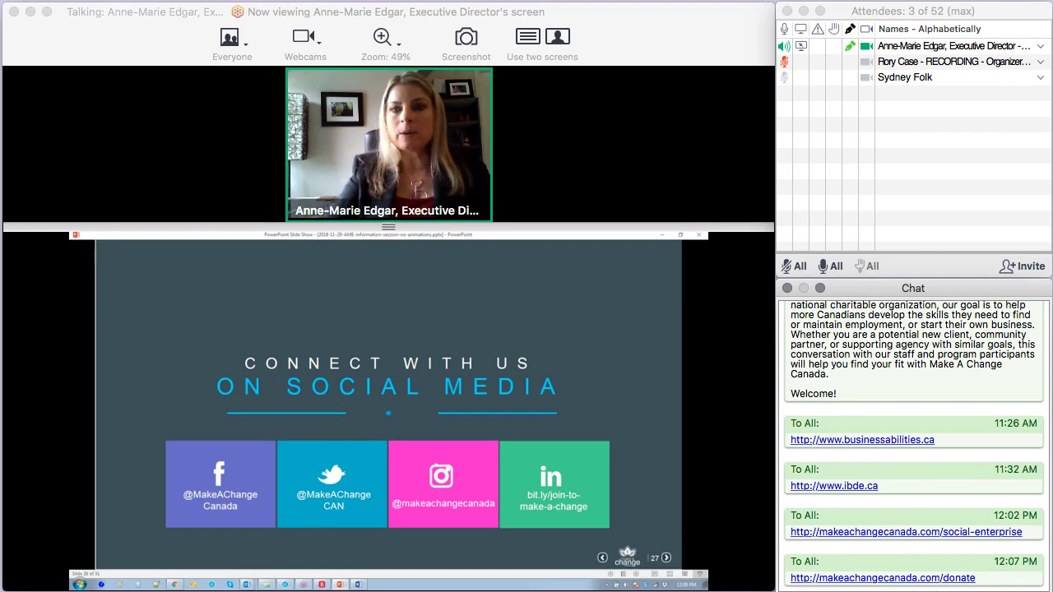
click(666, 558)
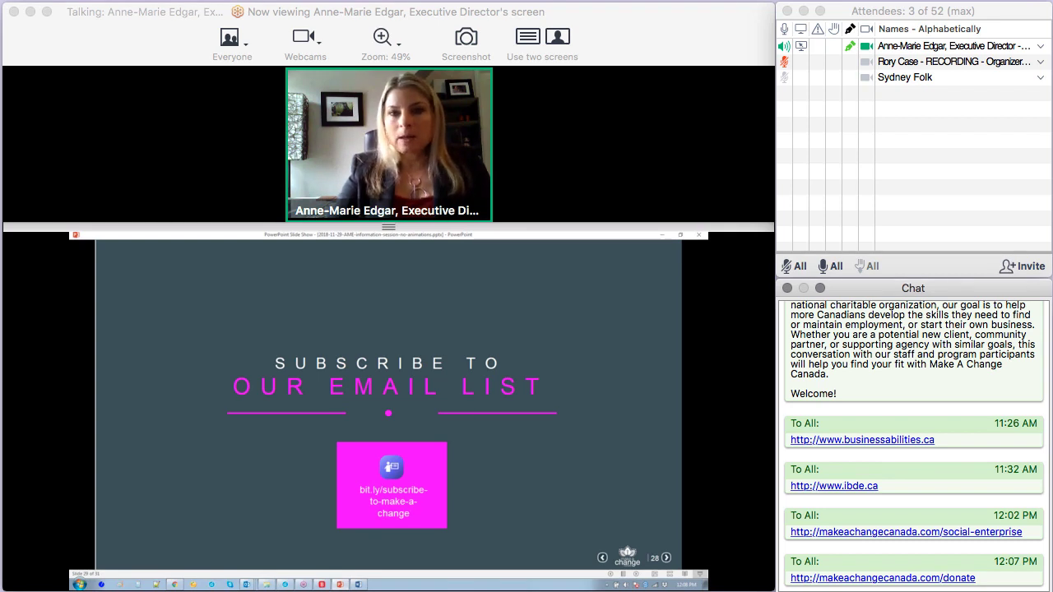
Follow the deck through the Contact Us slide to the closing Thank You slide.
click(666, 557)
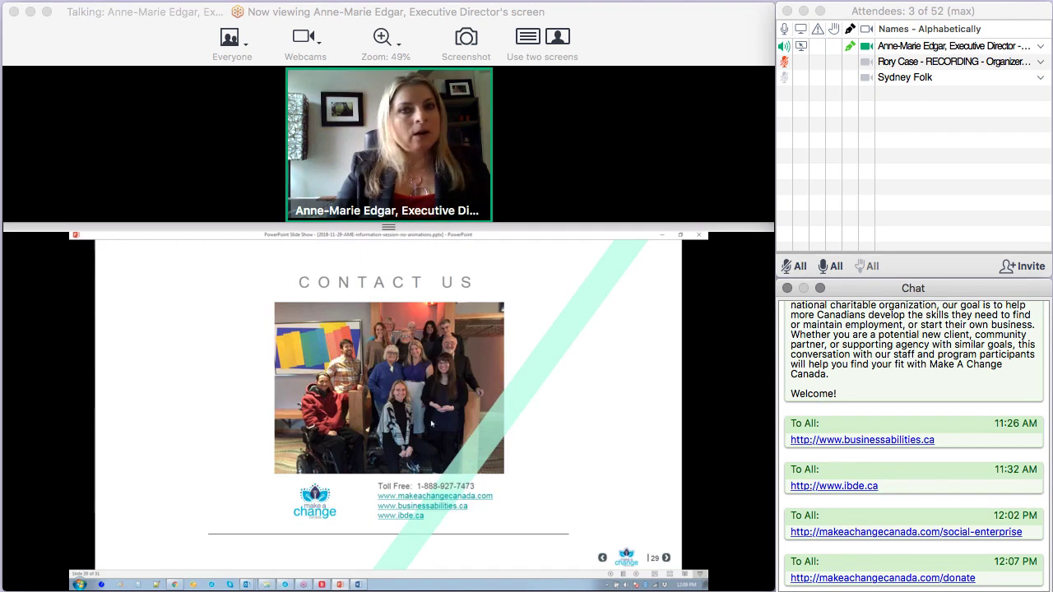
mouse_move(611, 477)
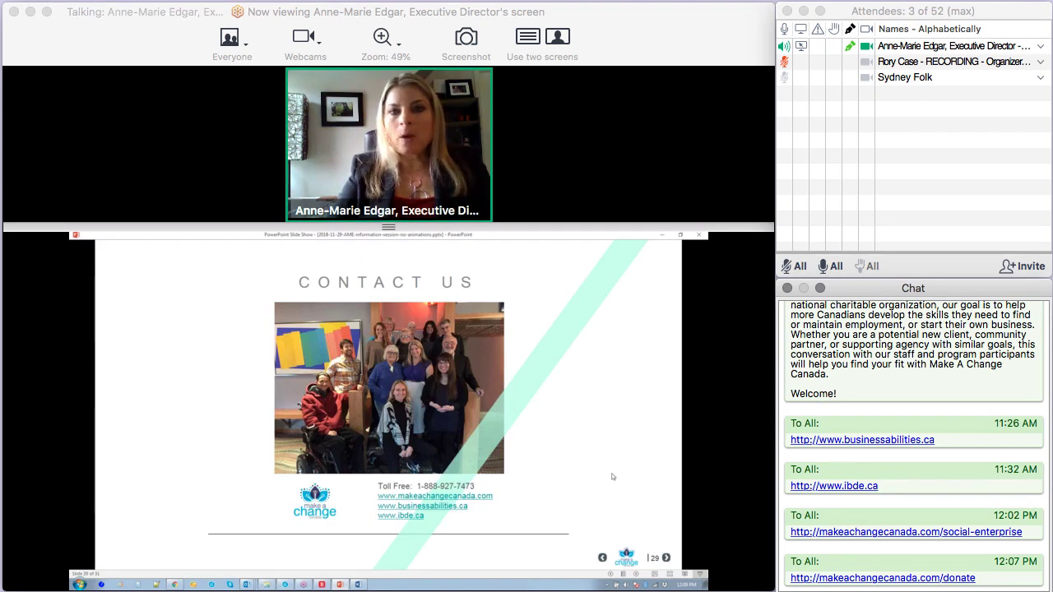
mouse_move(612, 476)
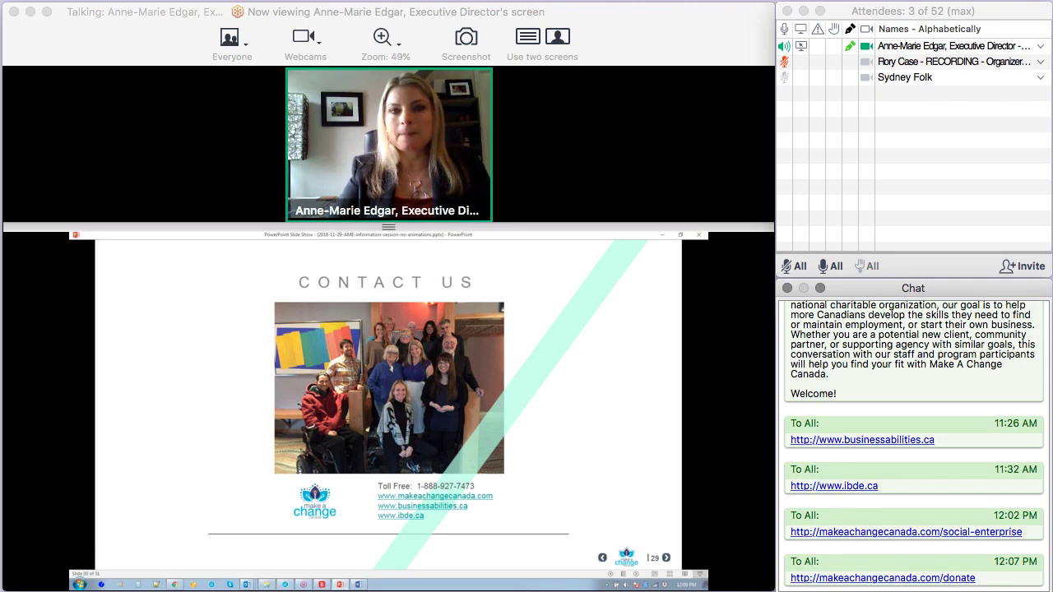
click(666, 556)
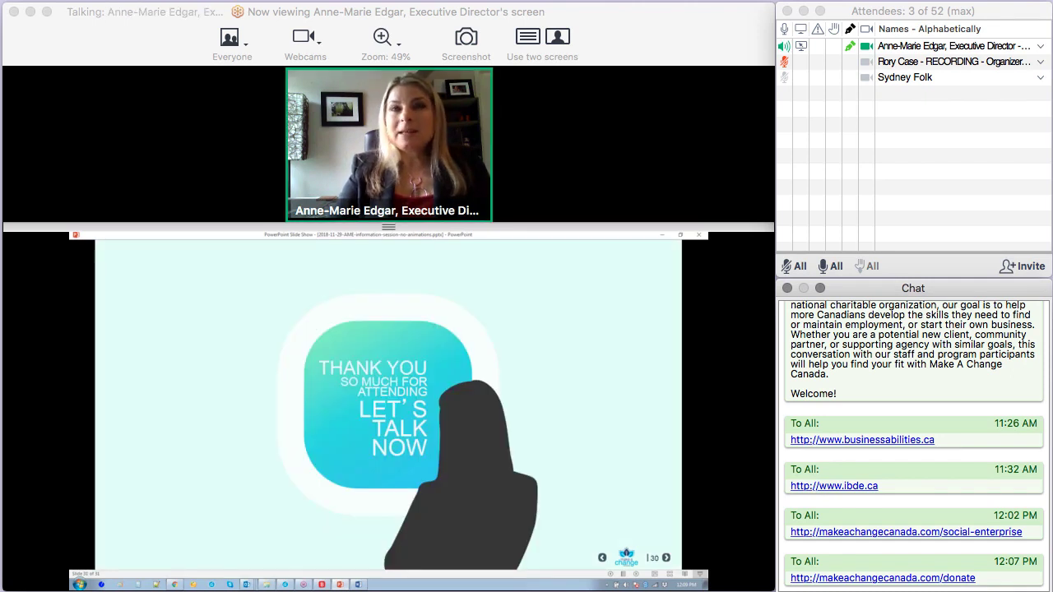